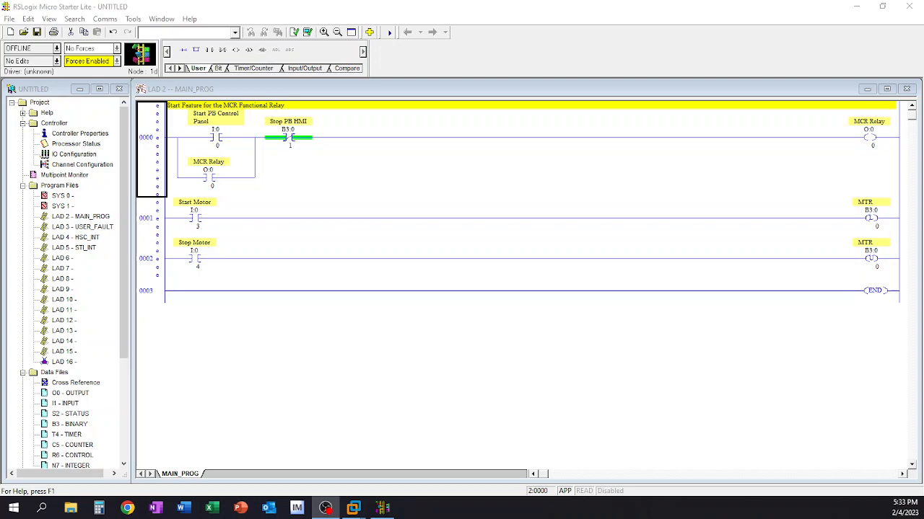
# Select rung 0 and run Verify Project from the editing commands
pyautogui.click(151, 217)
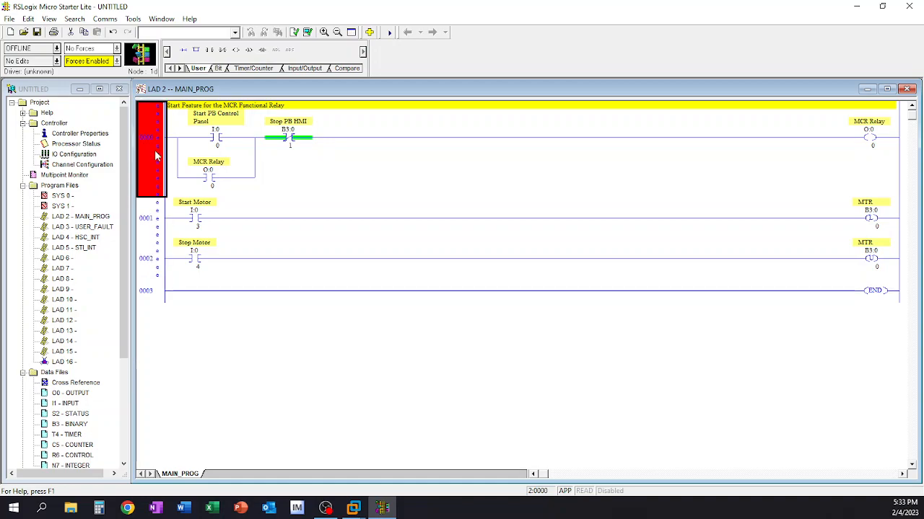
pyautogui.moveTo(156, 152)
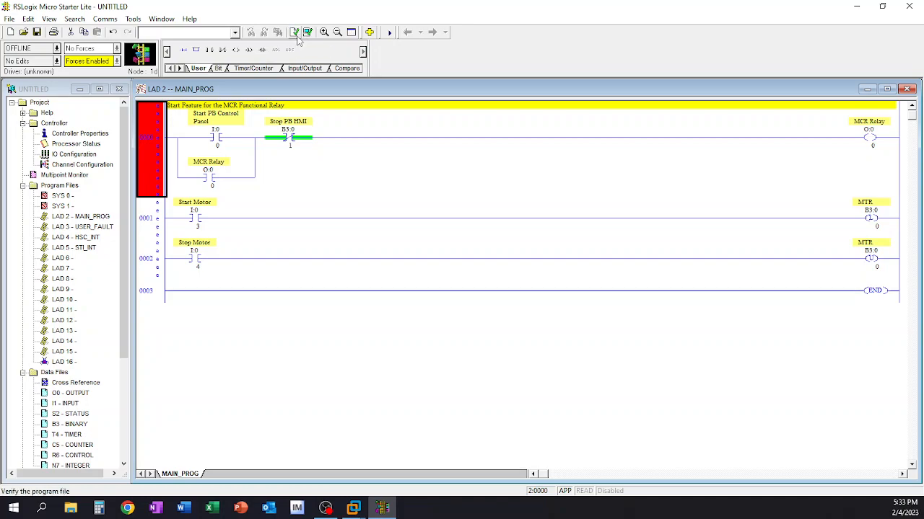
pyautogui.moveTo(294, 32)
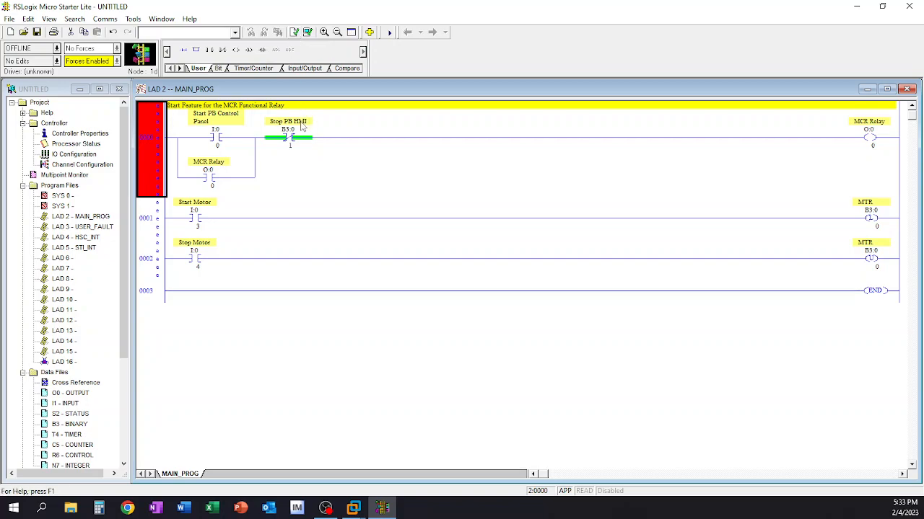
pyautogui.moveTo(260, 237)
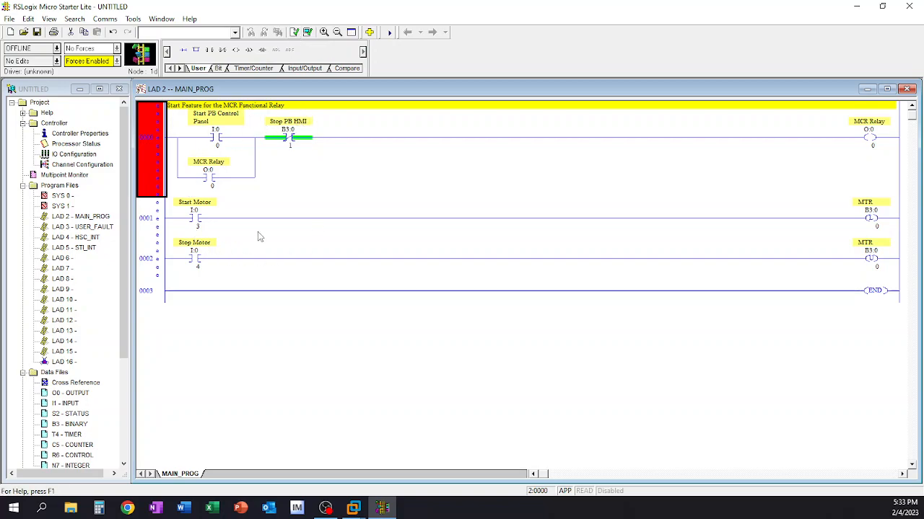
pyautogui.moveTo(254, 248)
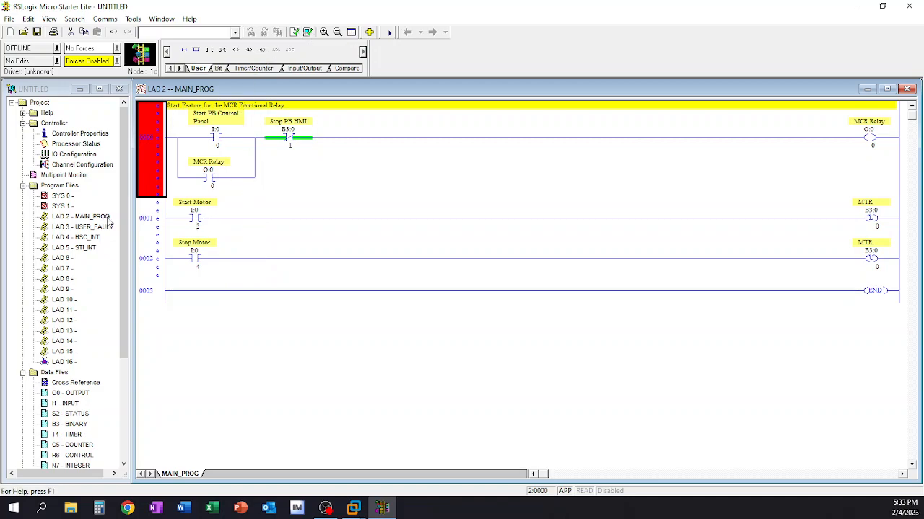
pyautogui.moveTo(83, 285)
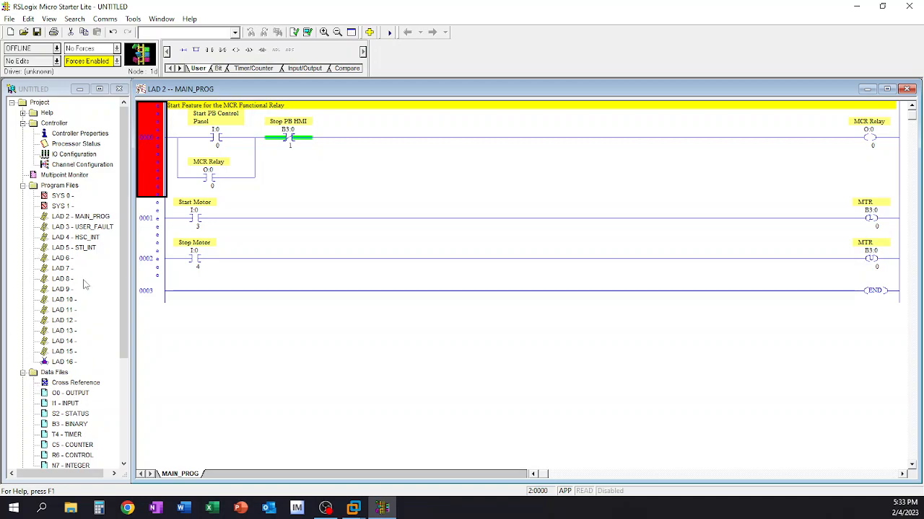
pyautogui.moveTo(282, 371)
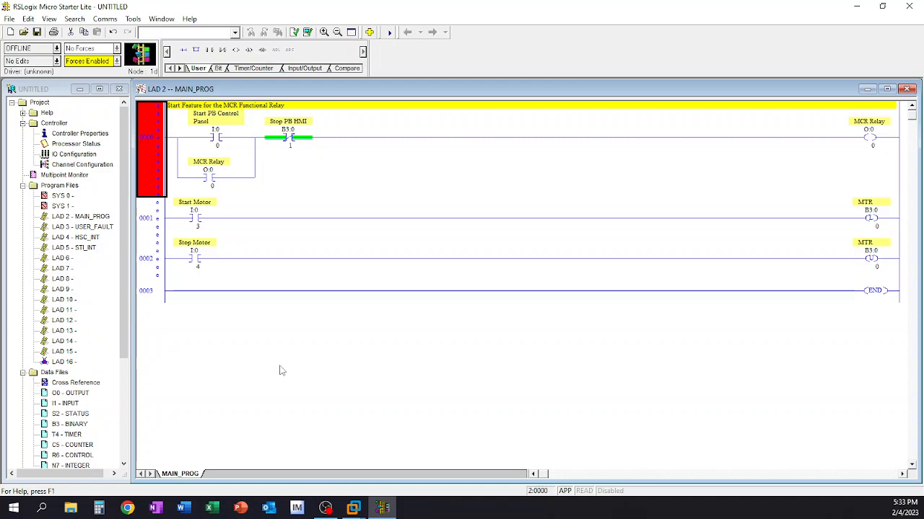
pyautogui.moveTo(275, 368)
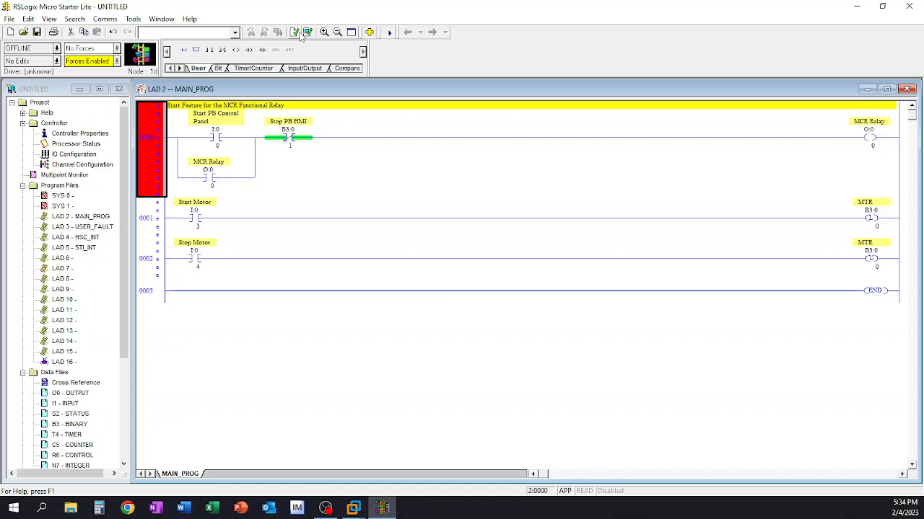
pyautogui.moveTo(290, 59)
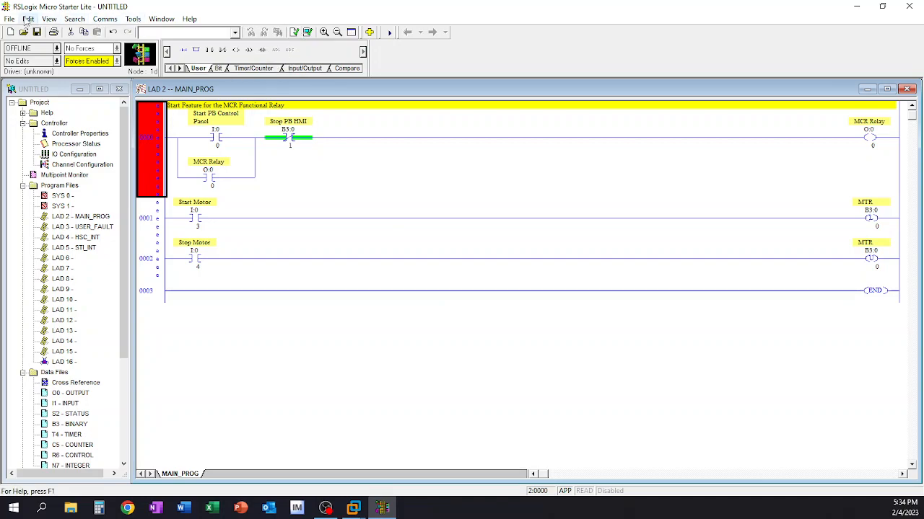
pyautogui.click(29, 19)
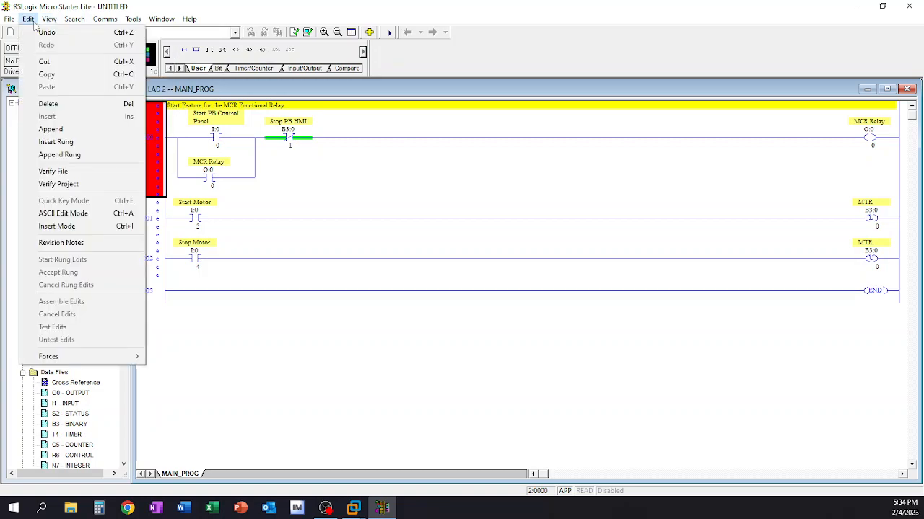
pyautogui.moveTo(52, 170)
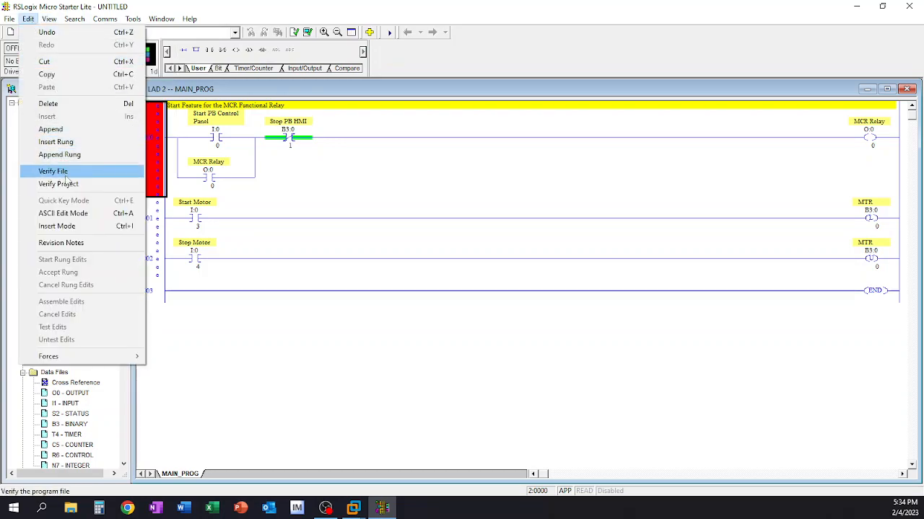
pyautogui.moveTo(57, 185)
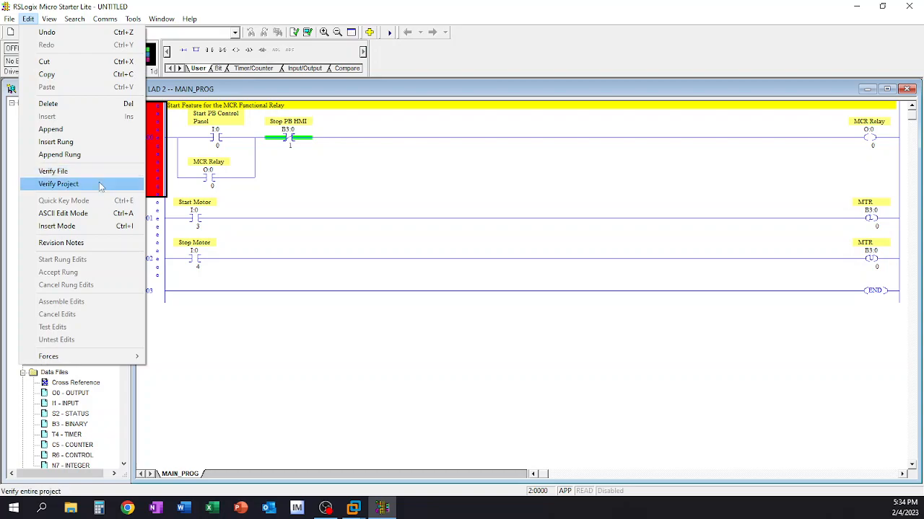
pyautogui.click(58, 183)
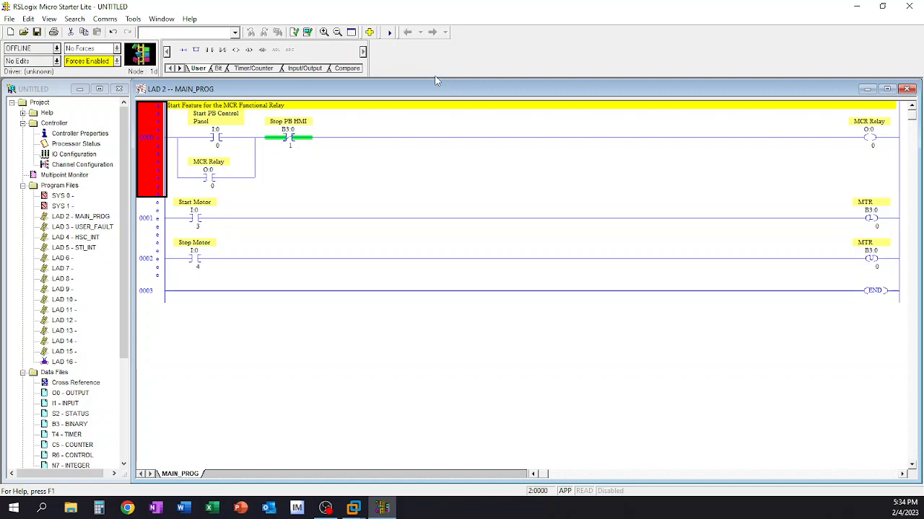
pyautogui.moveTo(355, 86)
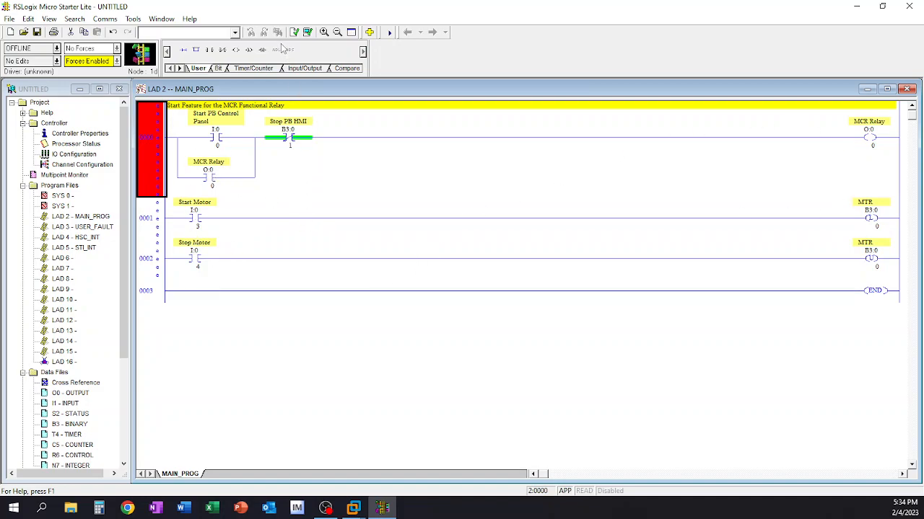
# Verify the file and jump to the File 2 operand-not-entered errors
pyautogui.click(295, 32)
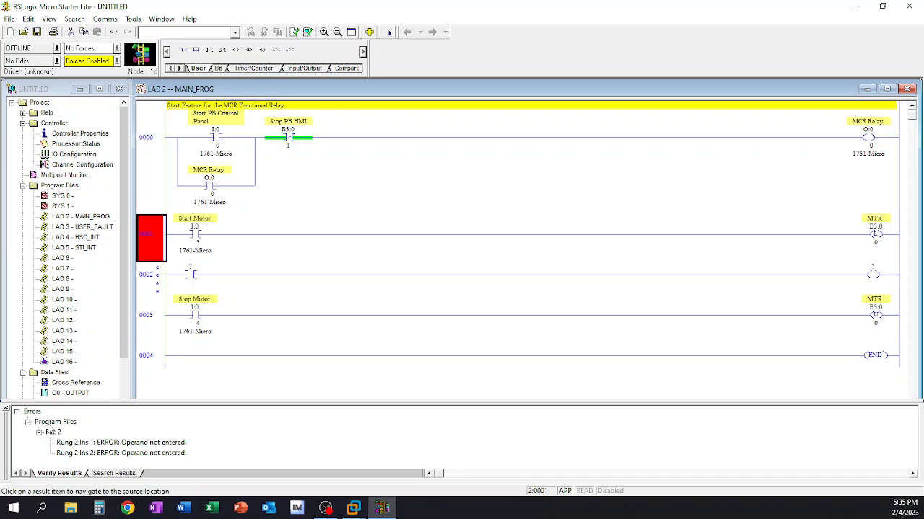
pyautogui.moveTo(50, 433)
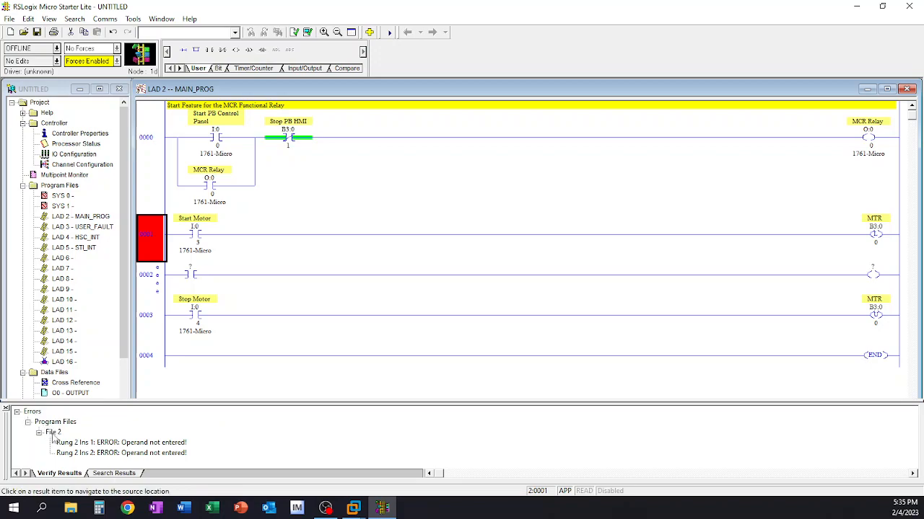
pyautogui.click(52, 433)
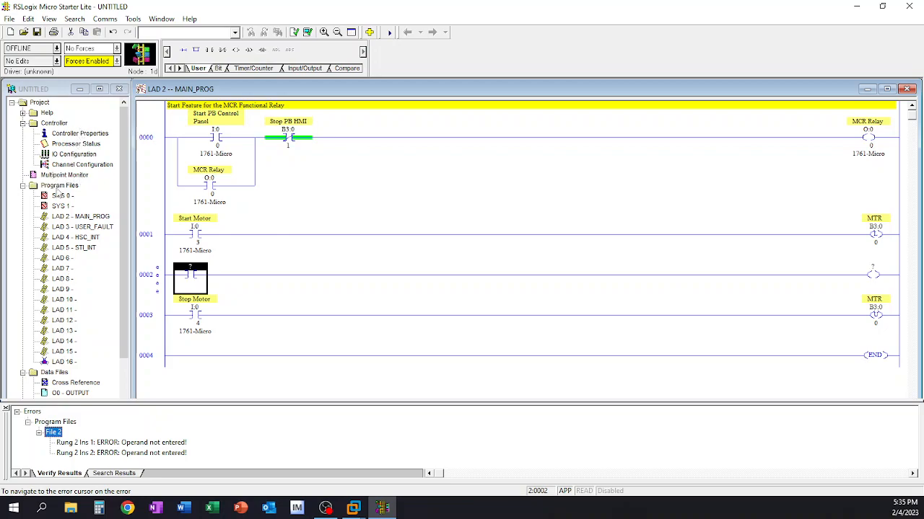
pyautogui.click(81, 217)
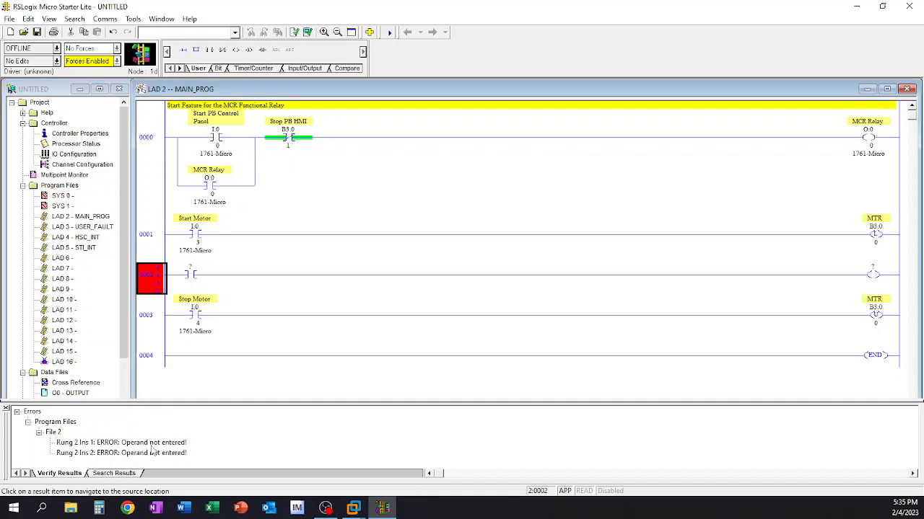
pyautogui.click(121, 442)
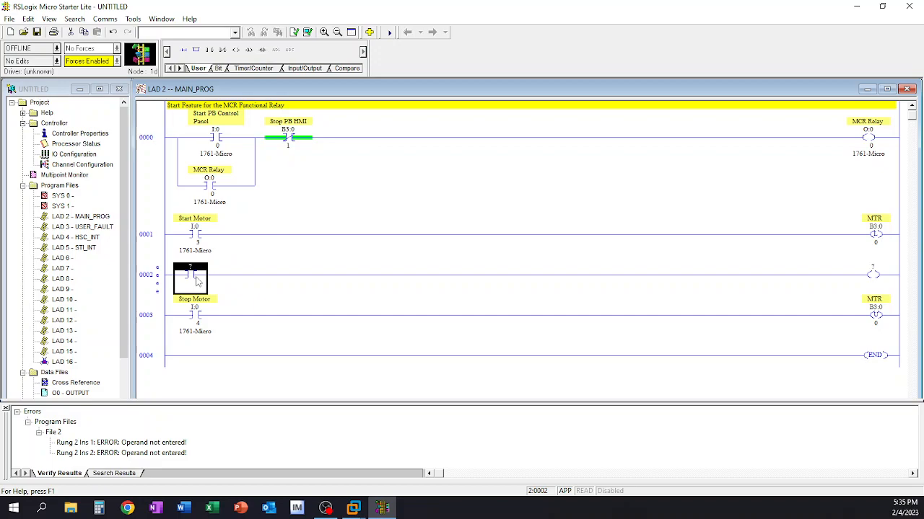
pyautogui.moveTo(195, 280)
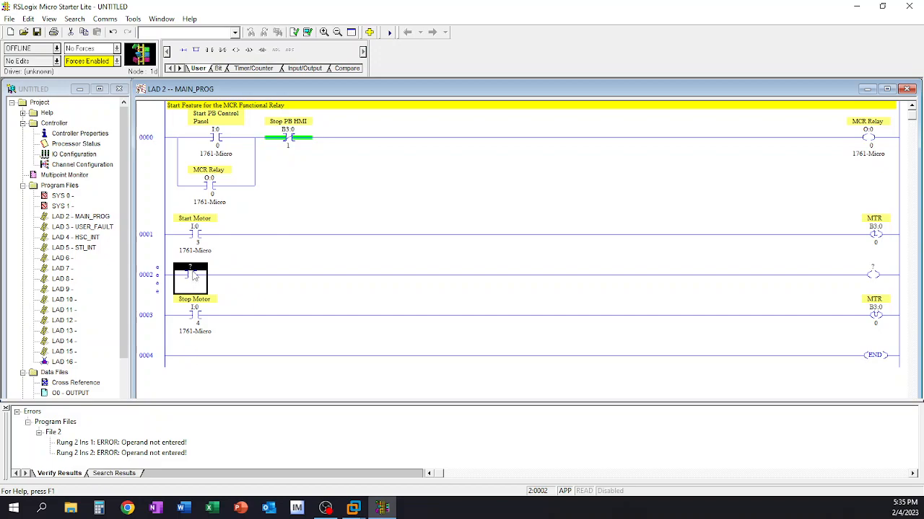
pyautogui.moveTo(189, 393)
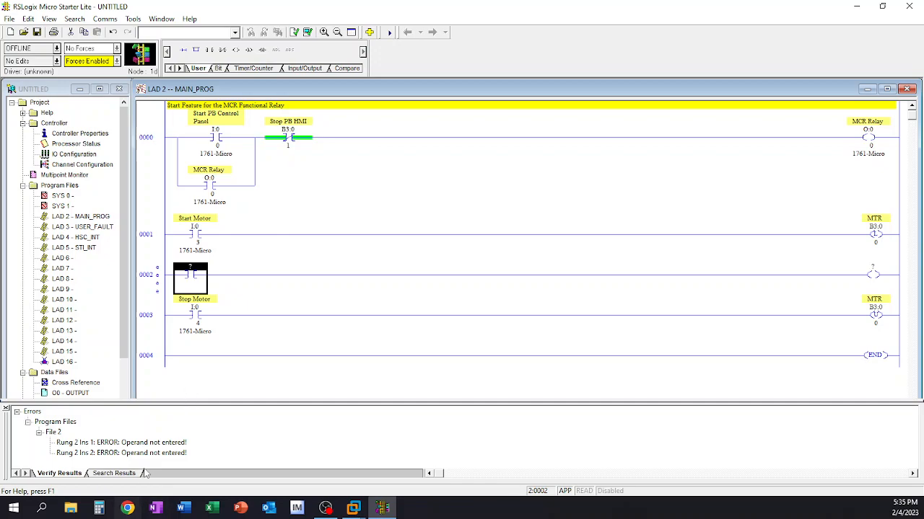
# Jump to the unaddressed coil, remove rung 0002 and re-verify with no errors found
pyautogui.click(121, 453)
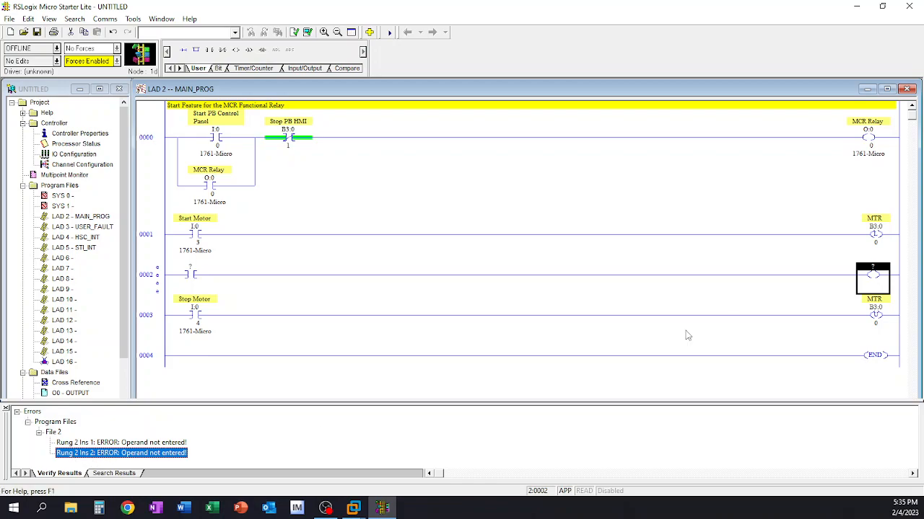
pyautogui.moveTo(77, 428)
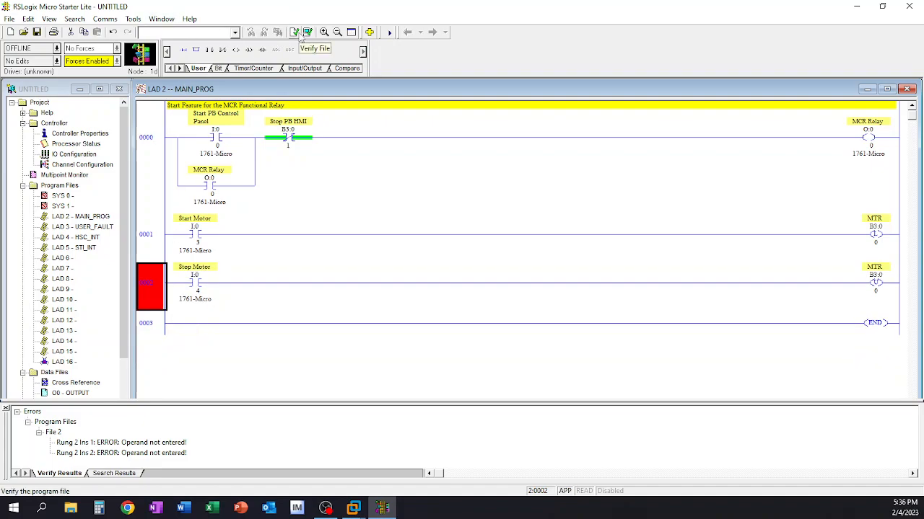
pyautogui.click(306, 32)
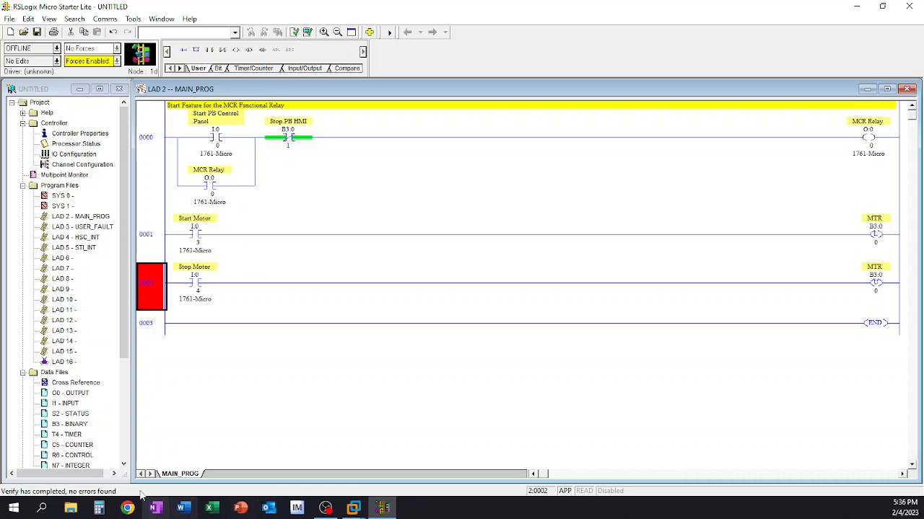
pyautogui.moveTo(90, 502)
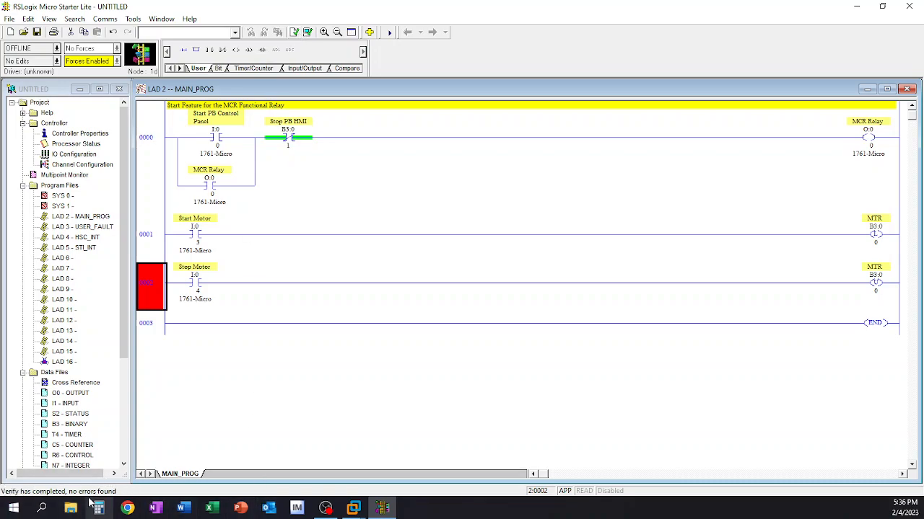
pyautogui.moveTo(22, 498)
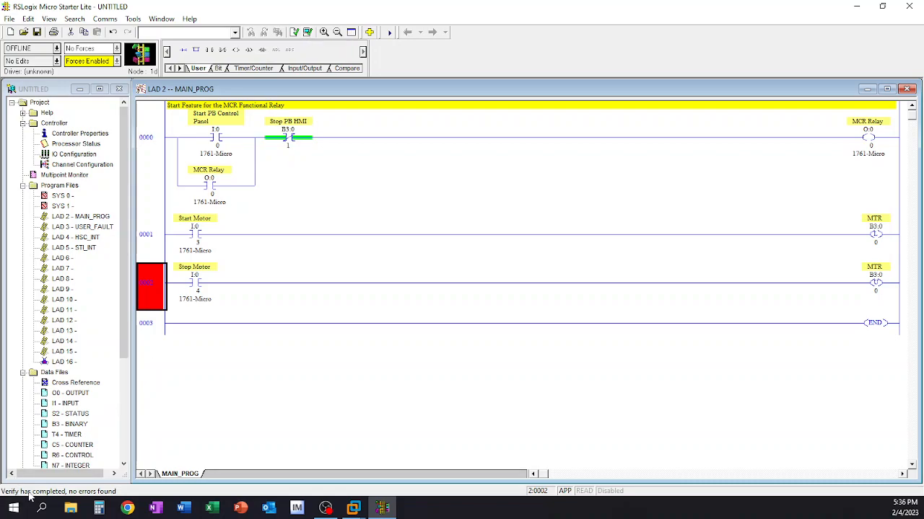
pyautogui.moveTo(232, 355)
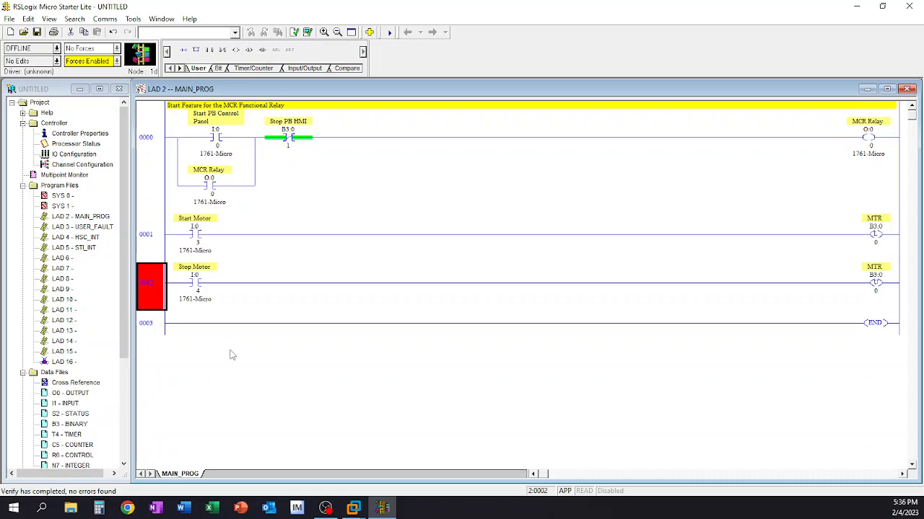
pyautogui.moveTo(335, 359)
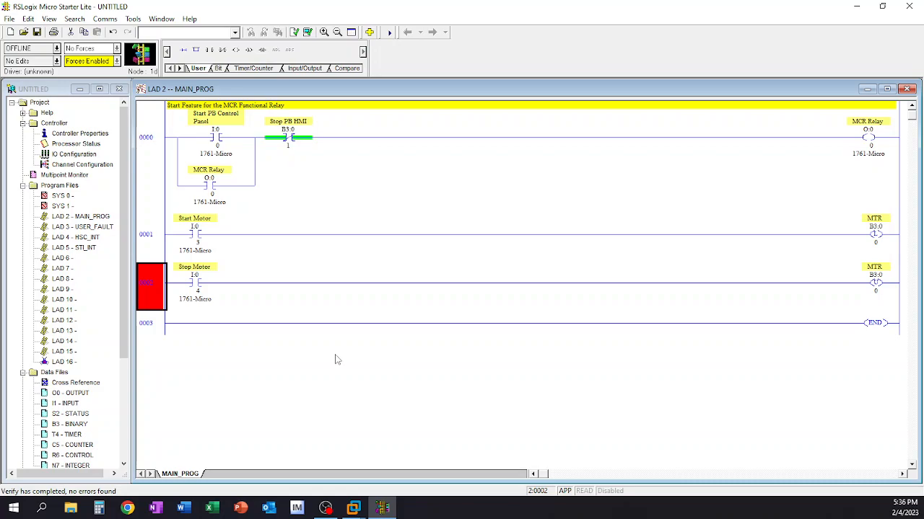
pyautogui.moveTo(310, 318)
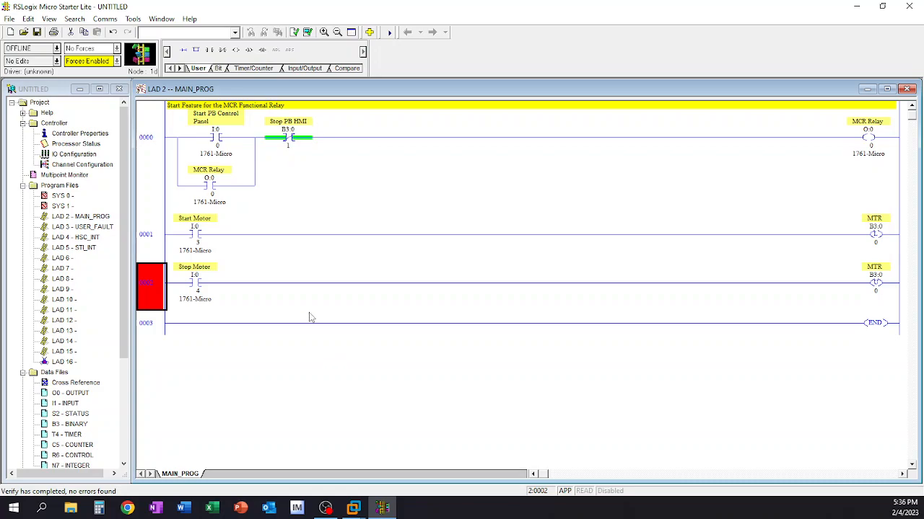